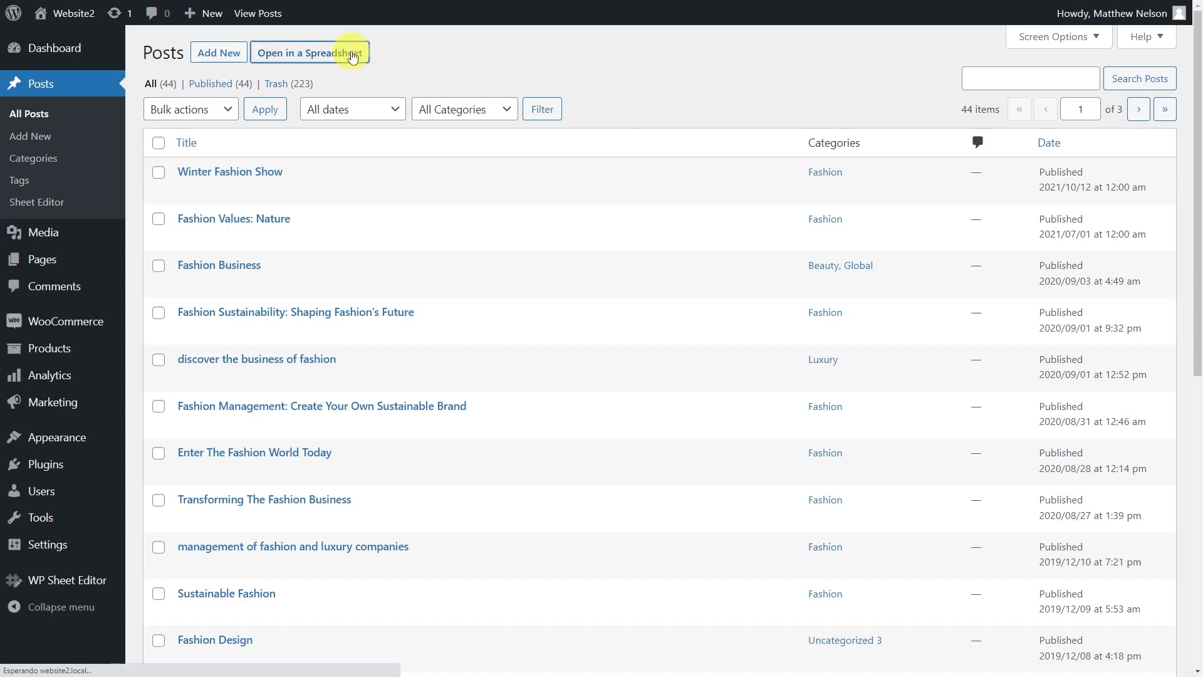
# - Load the site's 44 posts as spreadsheet rows in WP Sheet Editor
pyautogui.click(310, 53)
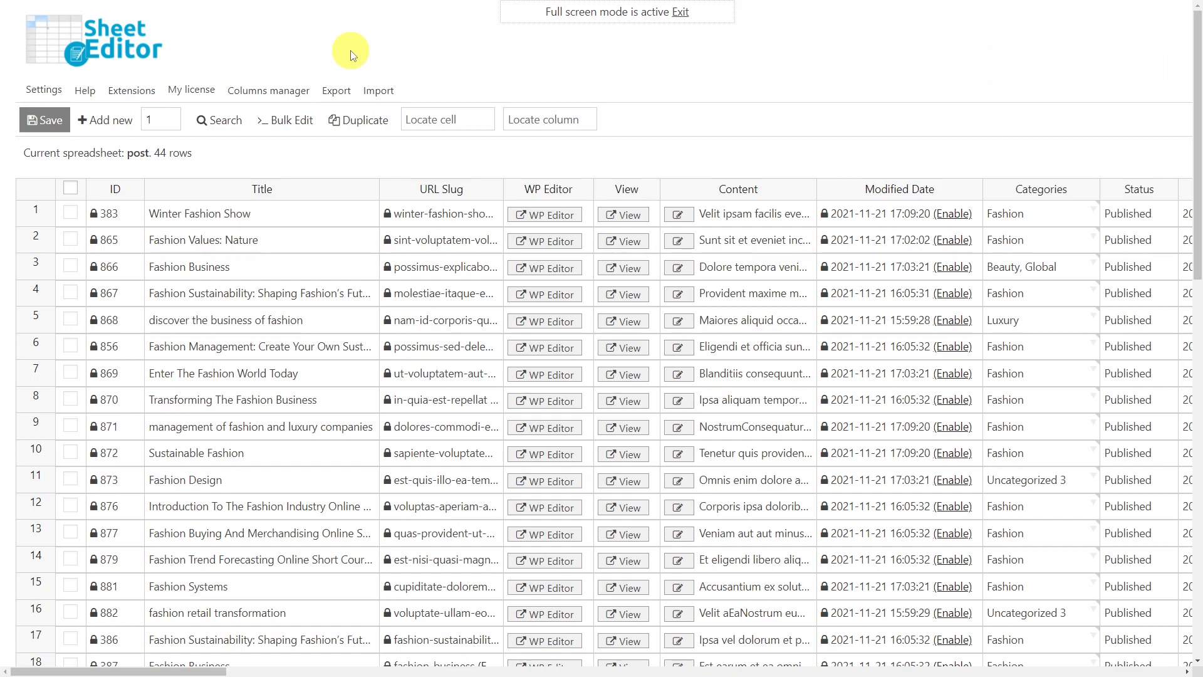
pyautogui.moveTo(601, 63)
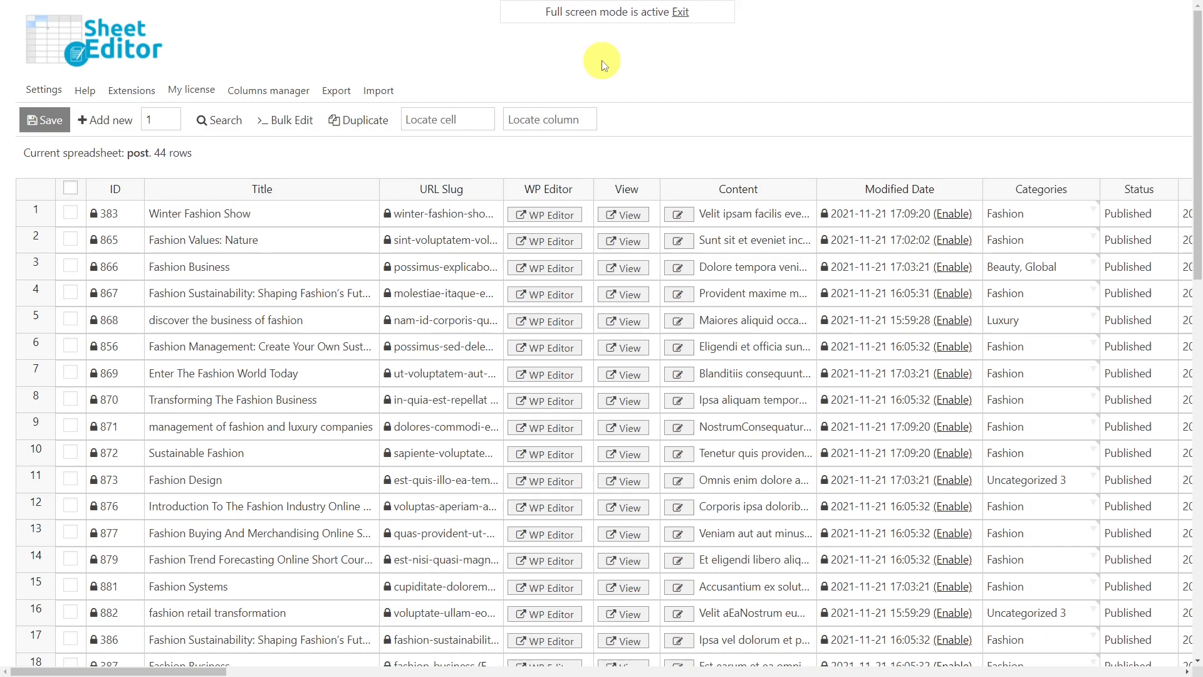
pyautogui.moveTo(572, 61)
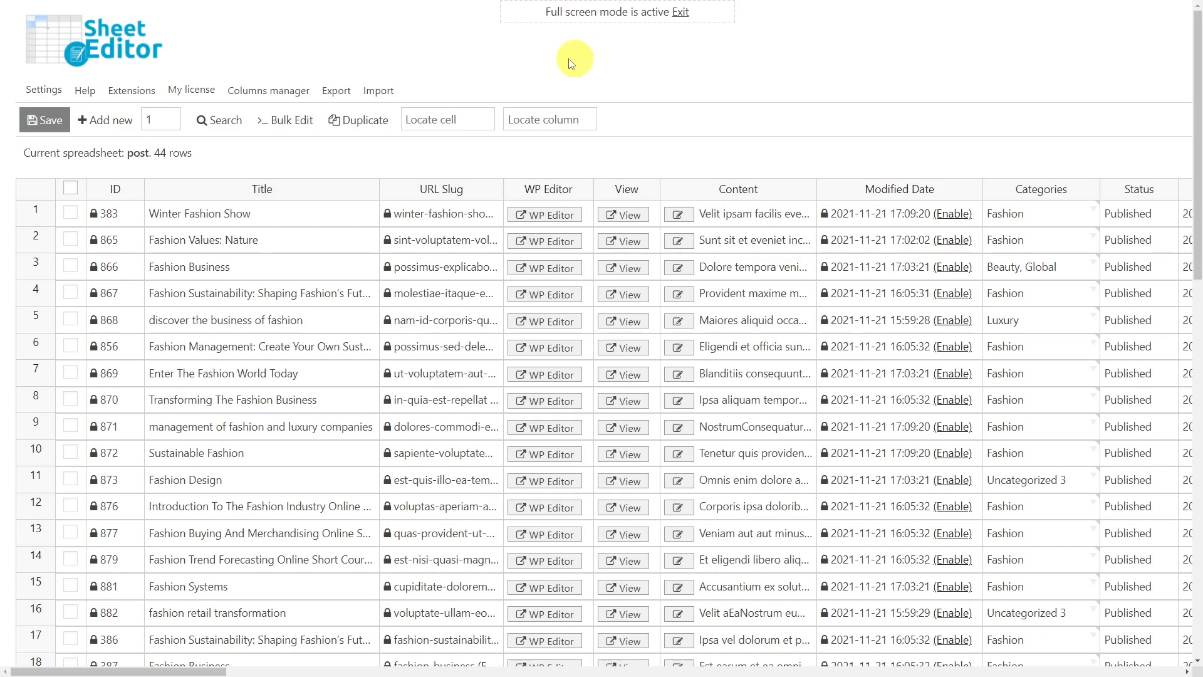
# - Run an advanced search for posts whose Content CONTAINS [buy_extension], leaving 22 rows
pyautogui.click(218, 120)
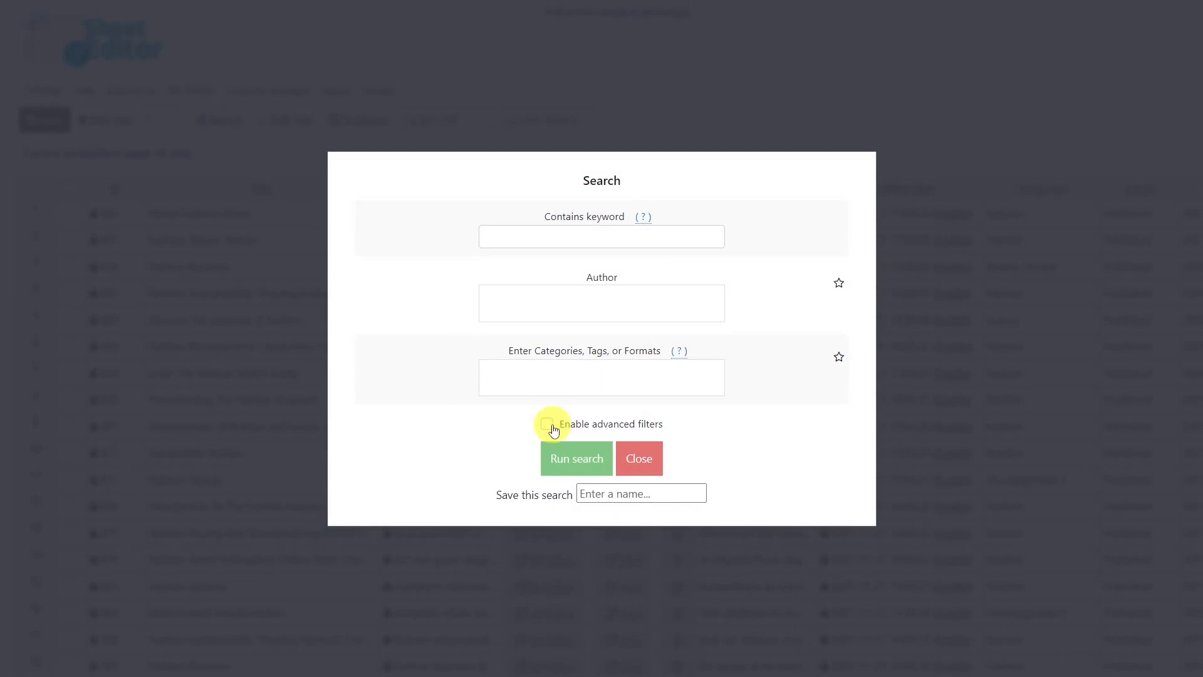
pyautogui.click(551, 425)
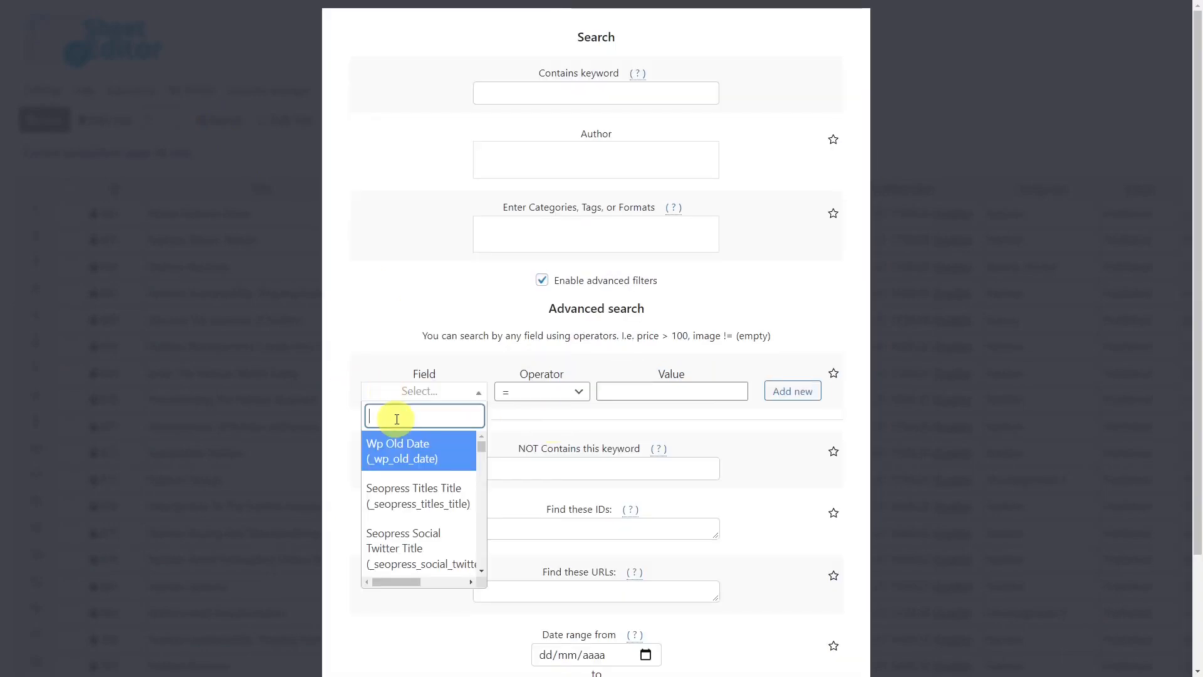
pyautogui.click(541, 391)
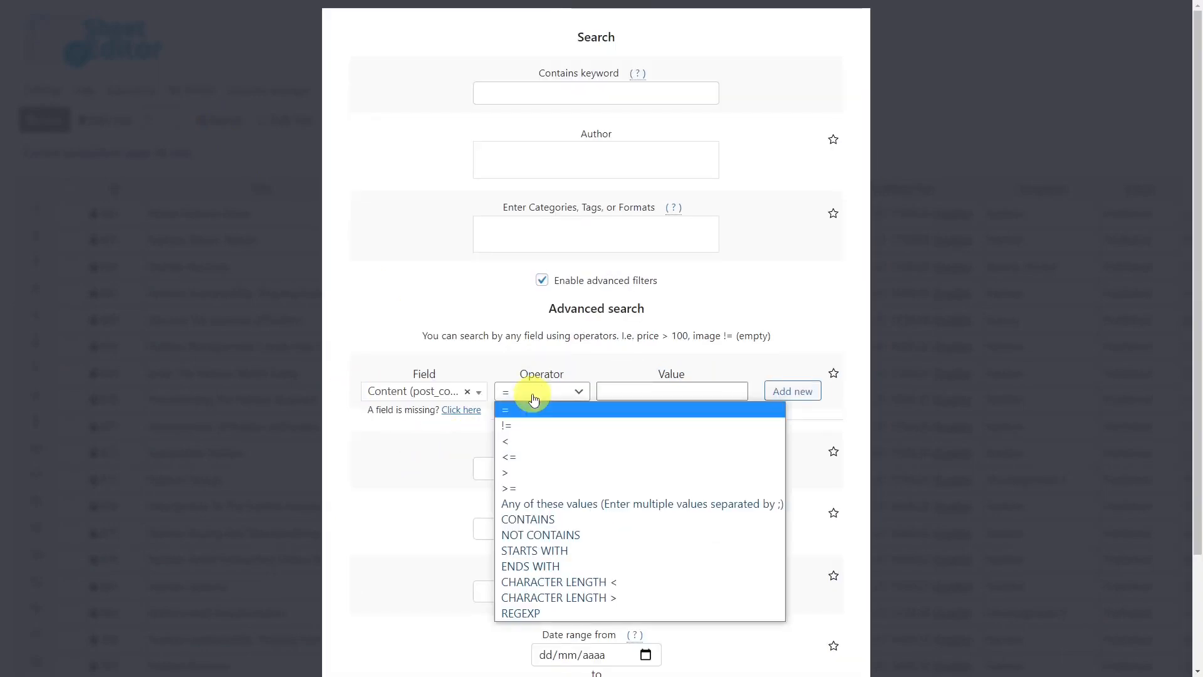
pyautogui.click(527, 519)
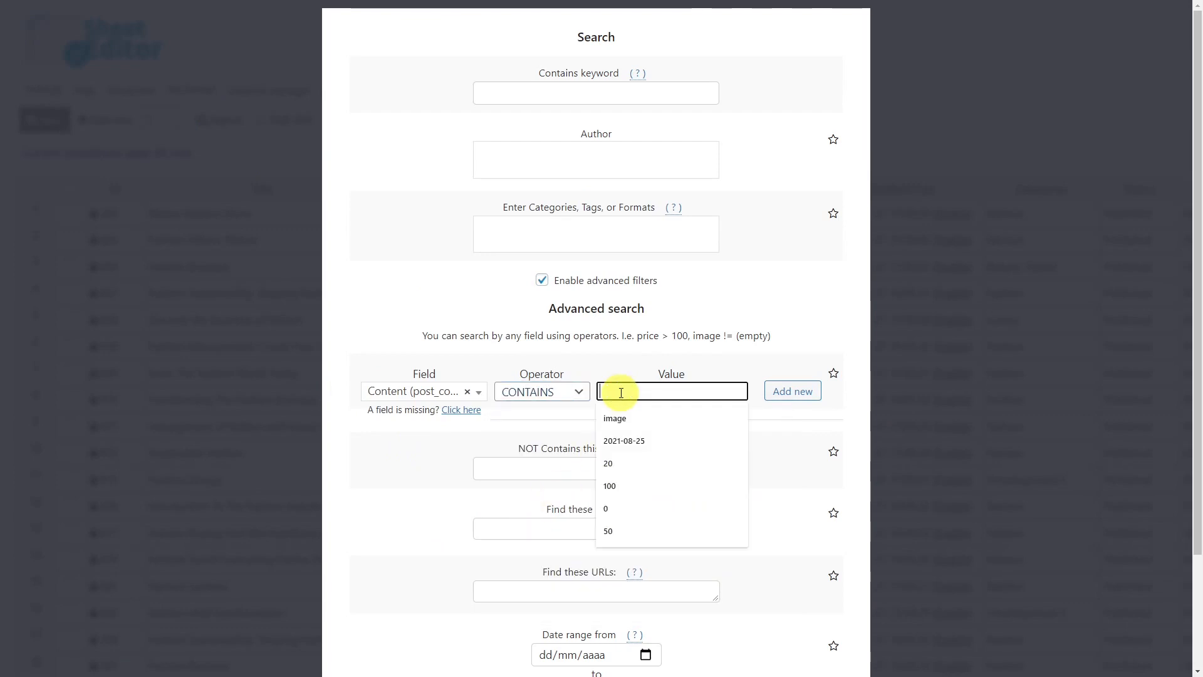
pyautogui.write('[buy_extension]')
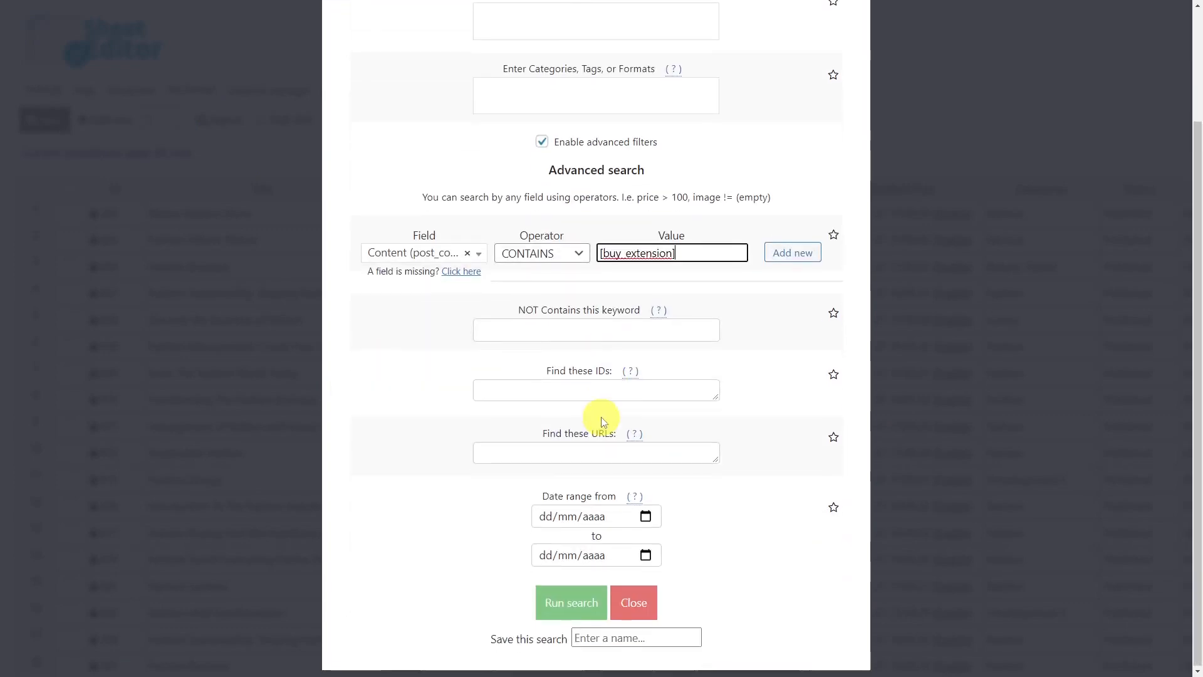
pyautogui.click(570, 602)
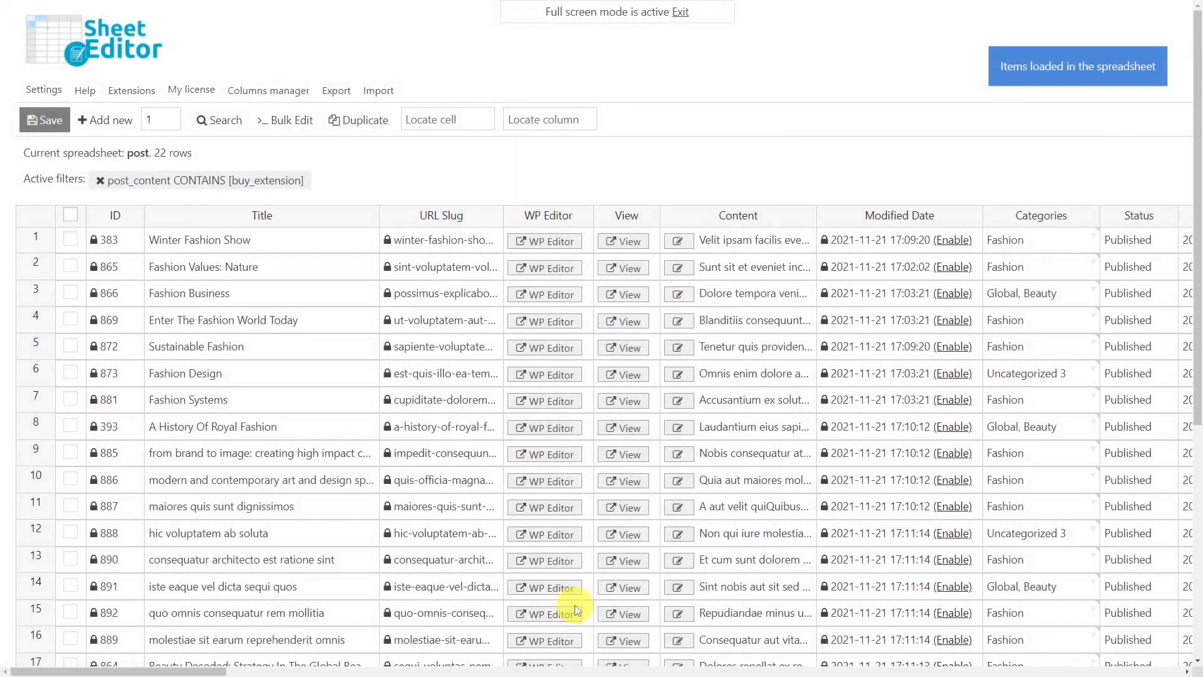
pyautogui.moveTo(613, 61)
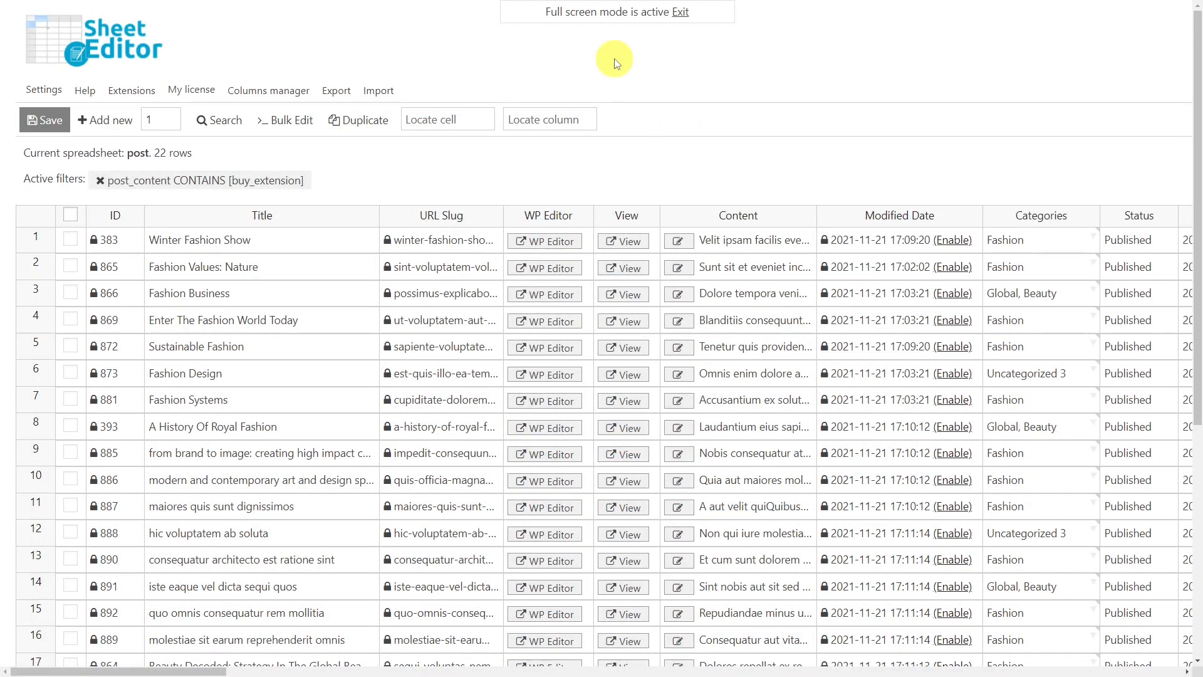
pyautogui.moveTo(406, 84)
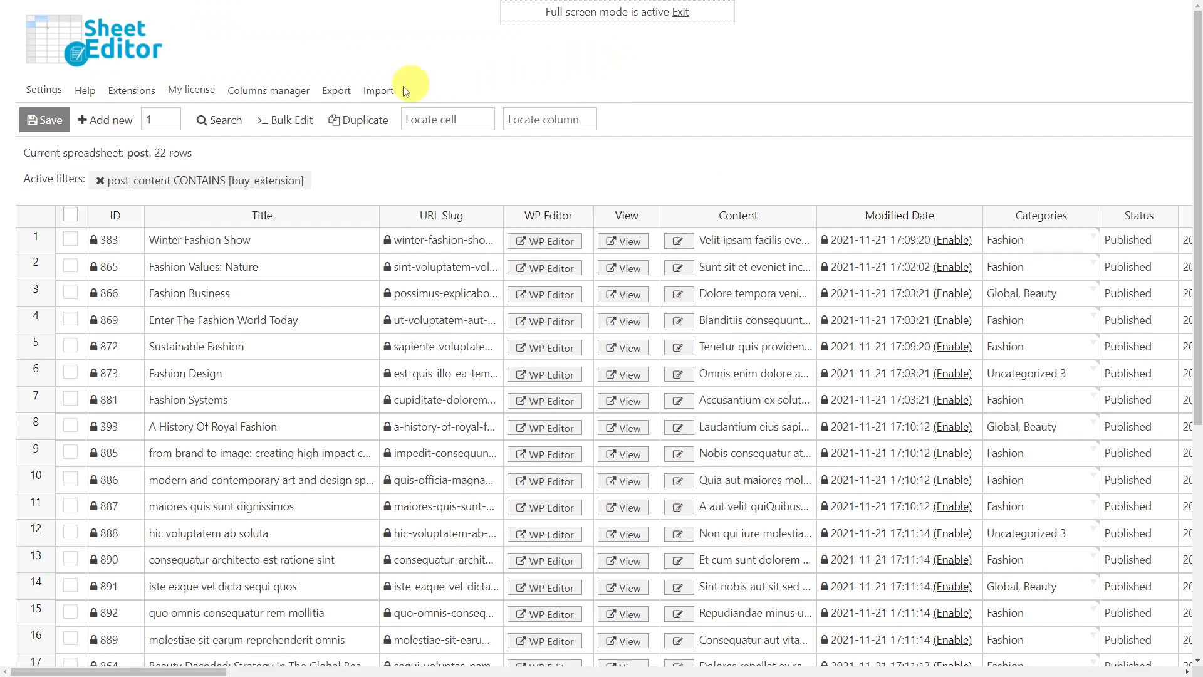
# - Bulk-replace [buy_extension] with [buy_our_extension] in Content for all rows from the current search
pyautogui.click(285, 120)
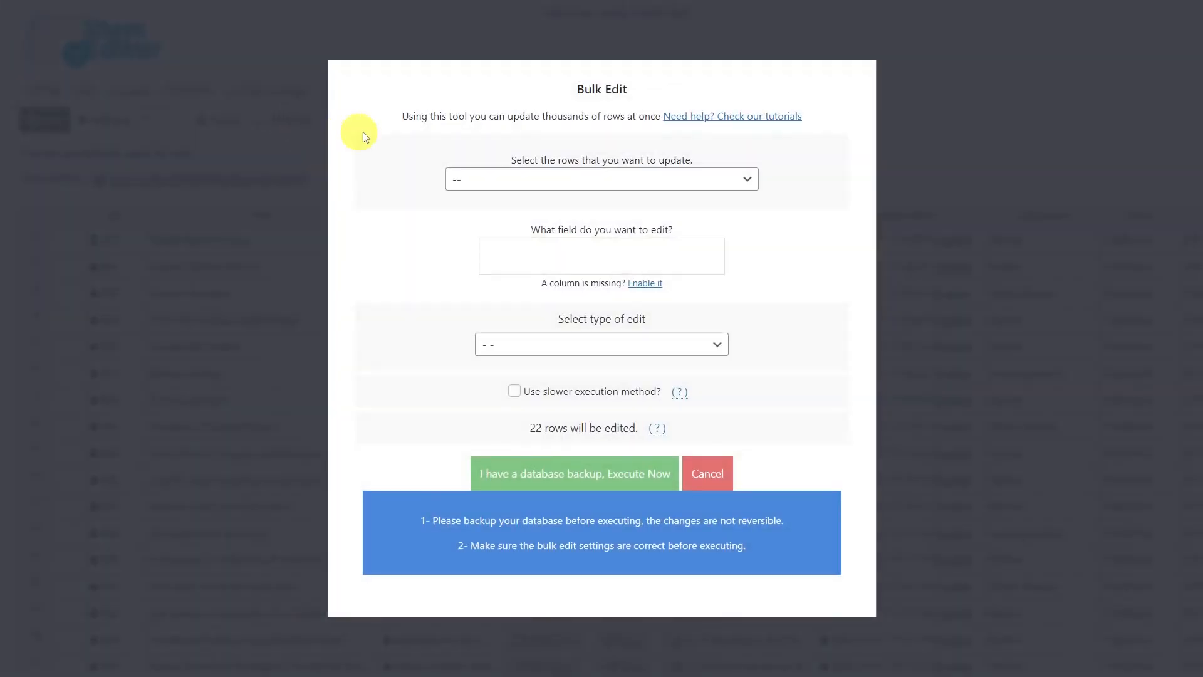
pyautogui.click(600, 178)
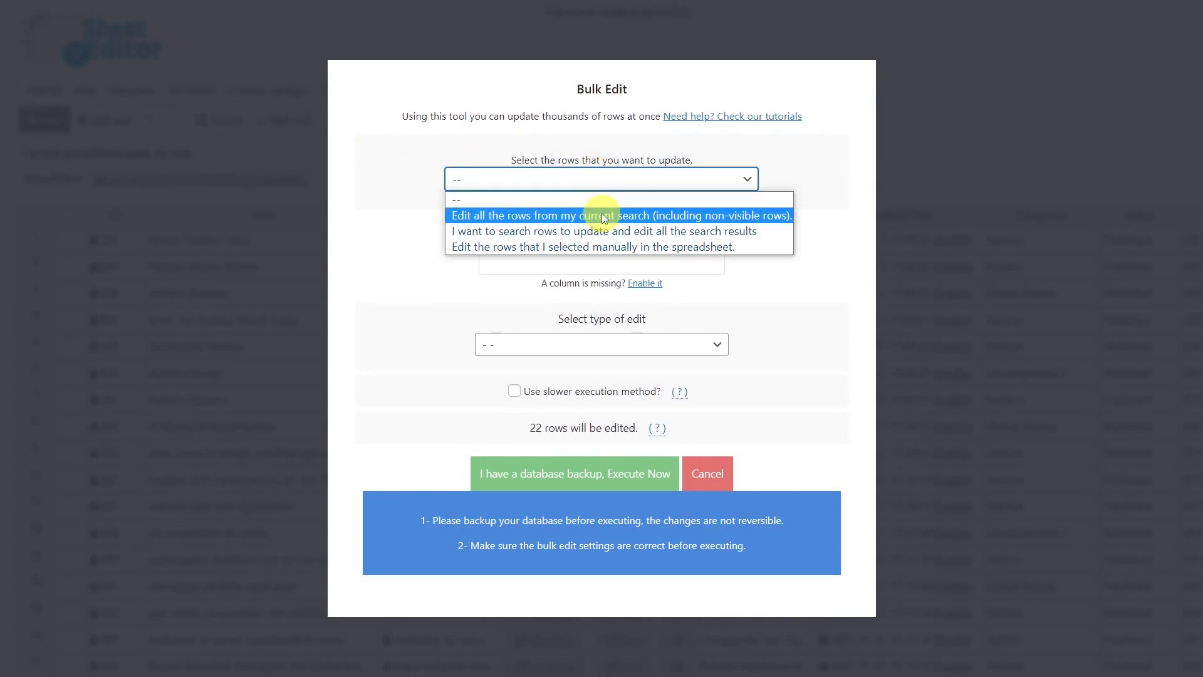
pyautogui.click(620, 214)
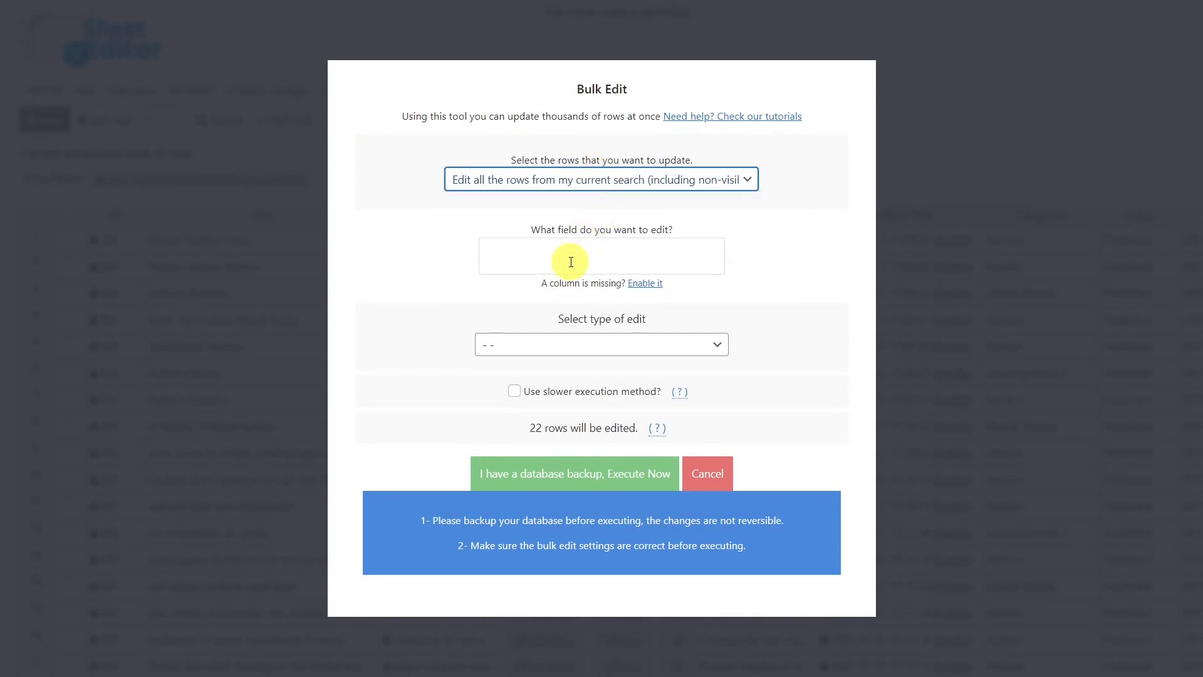
pyautogui.write('co')
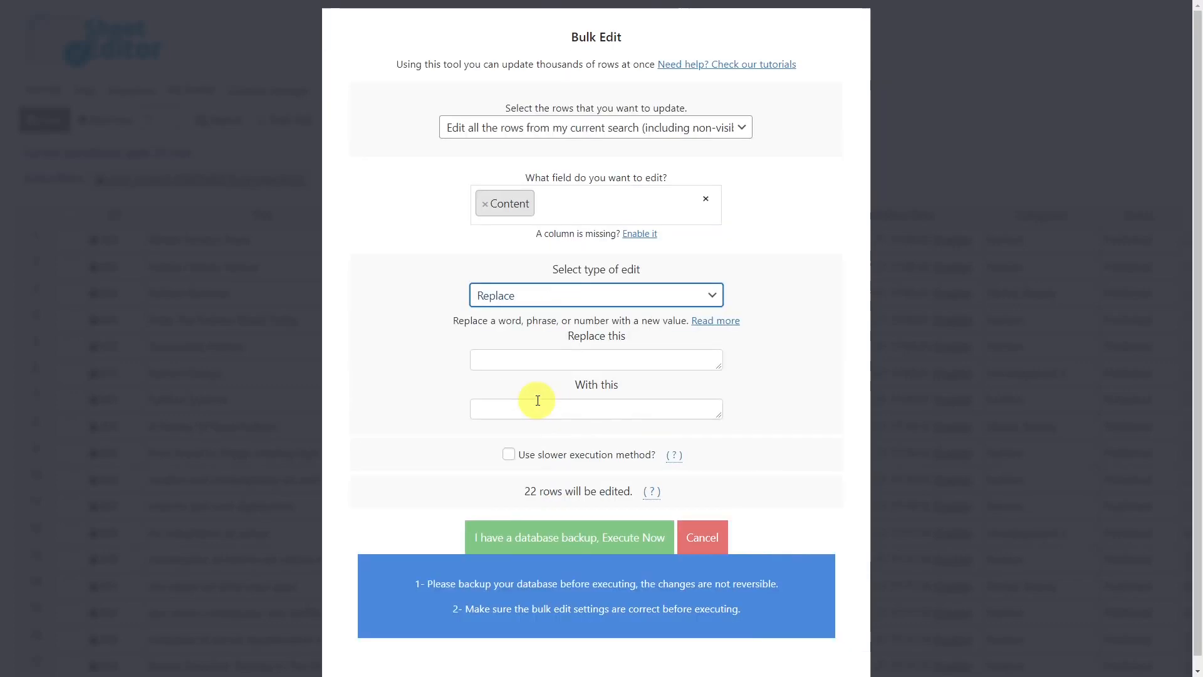
pyautogui.write('[buy_extension]')
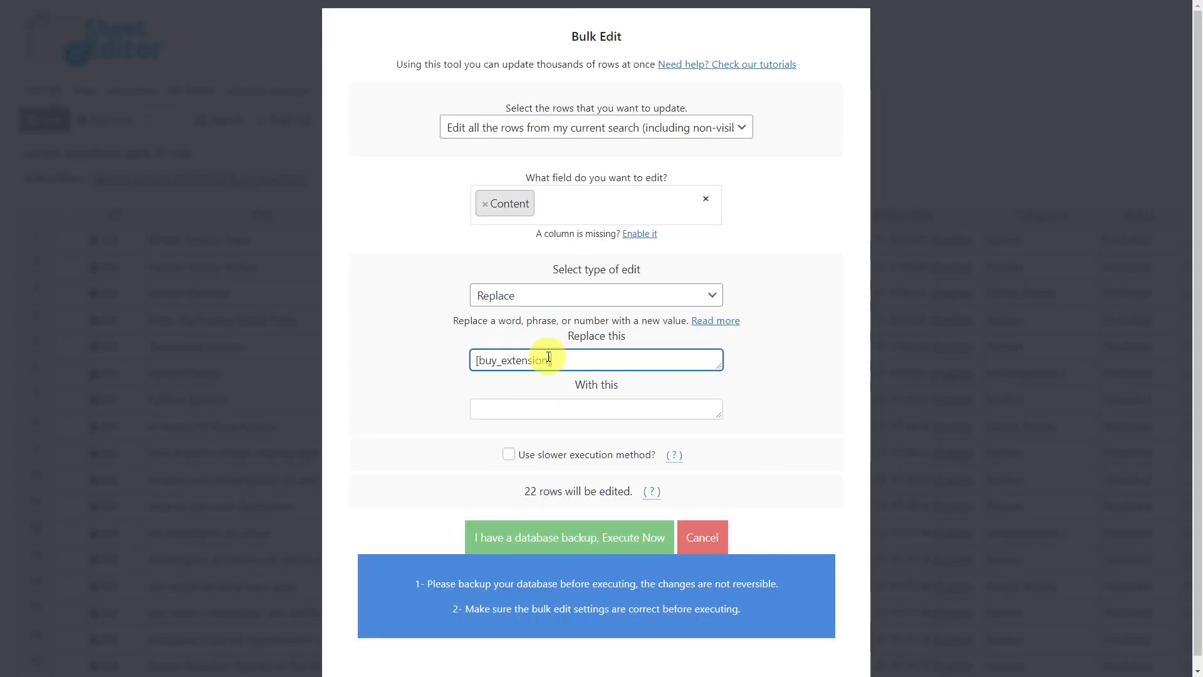
pyautogui.write('[buy_our_extension]')
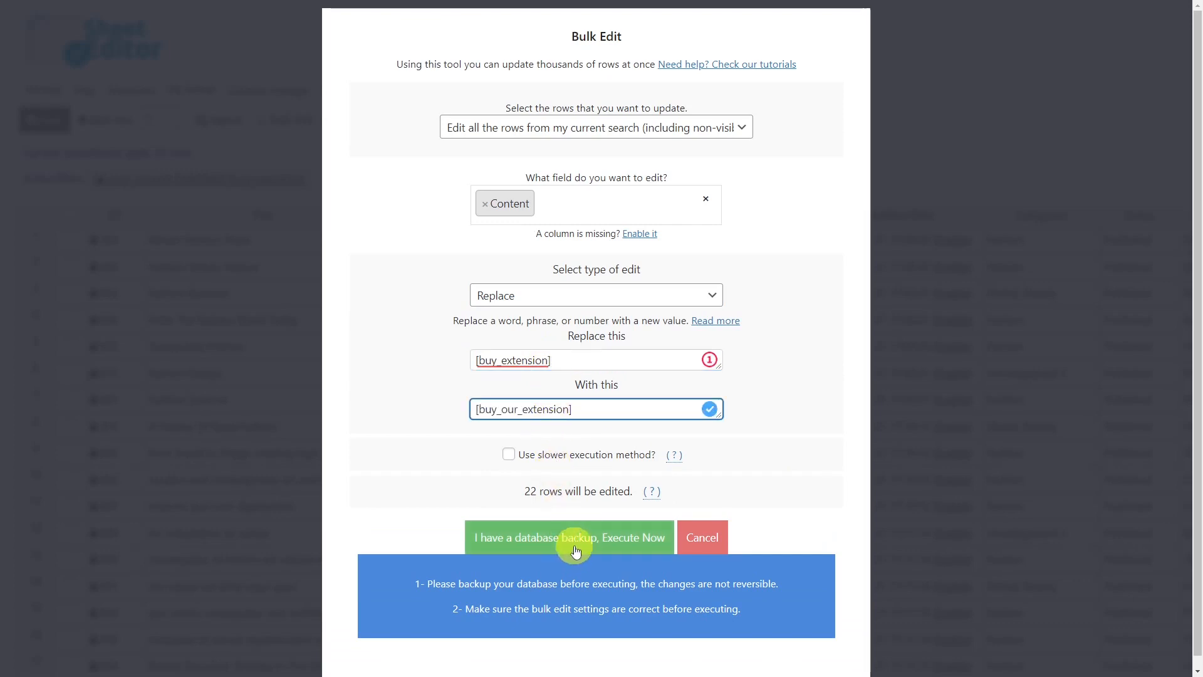
pyautogui.click(569, 537)
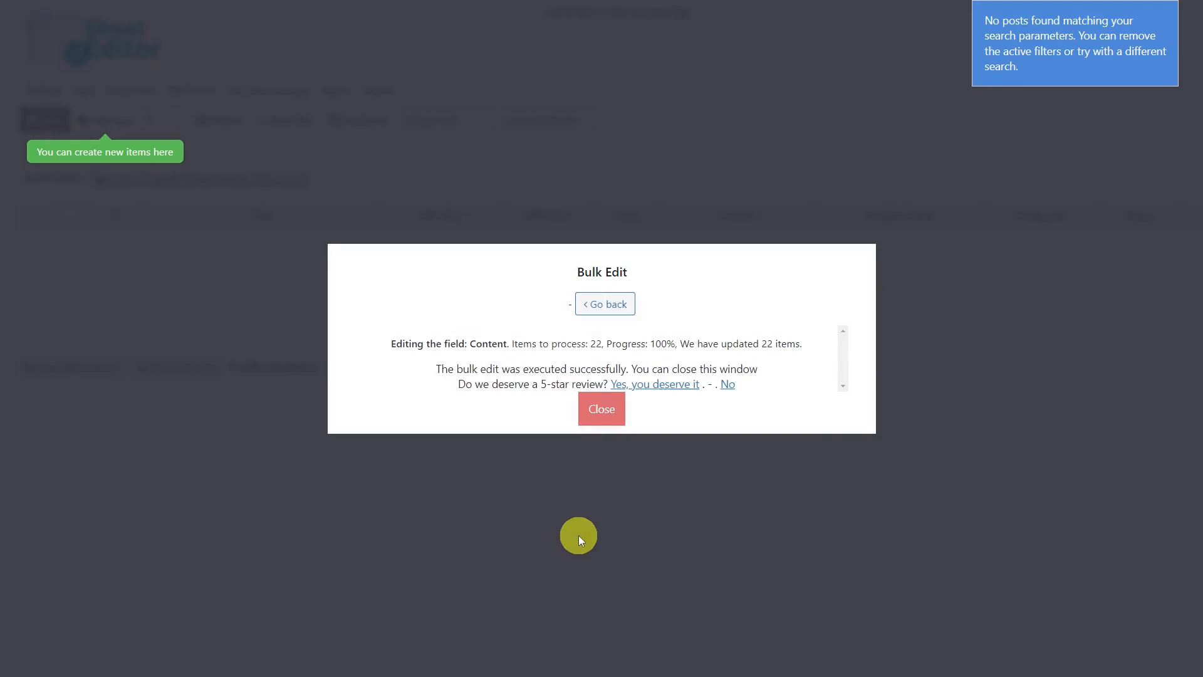
pyautogui.click(601, 409)
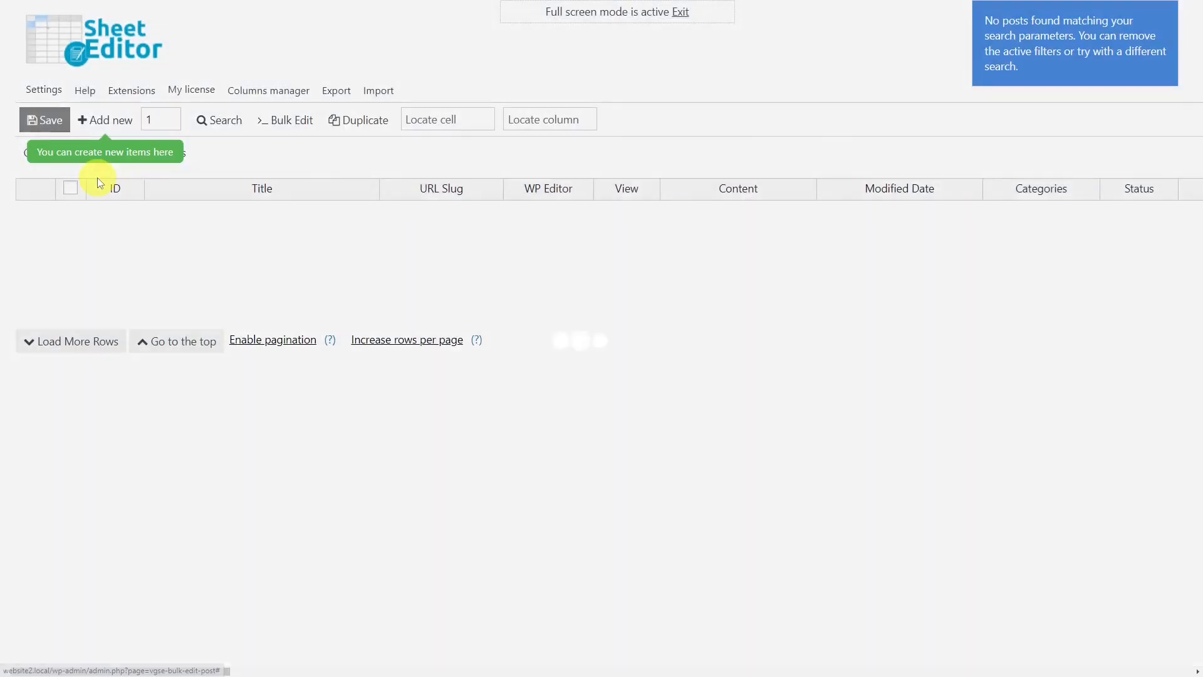